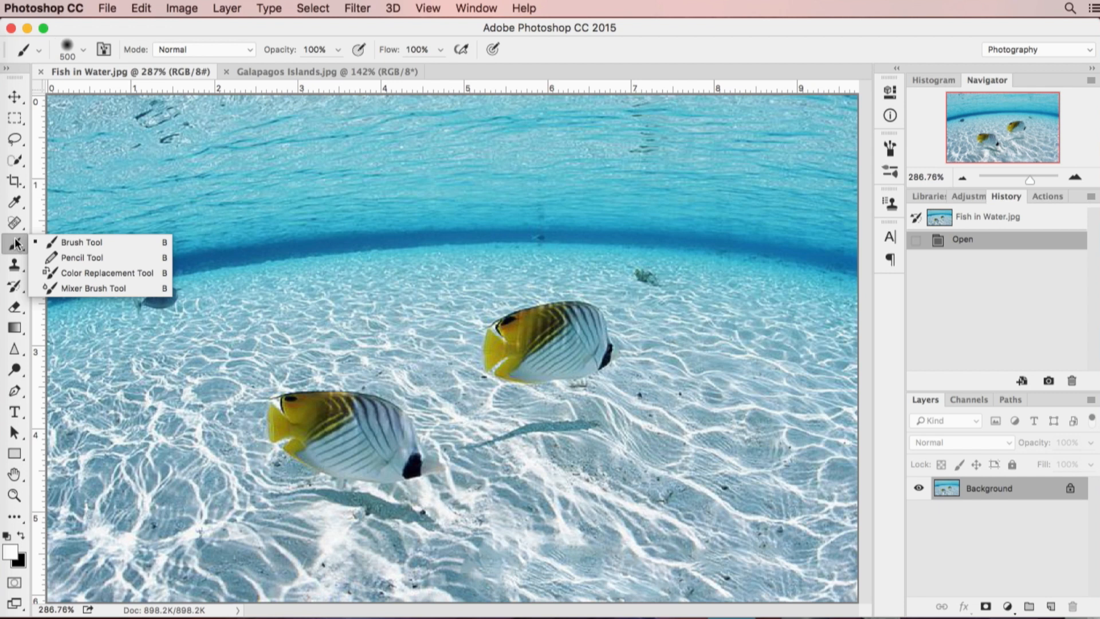
Step: Choose the Spot Healing Brush Tool from the healing tools flyout
click(14, 222)
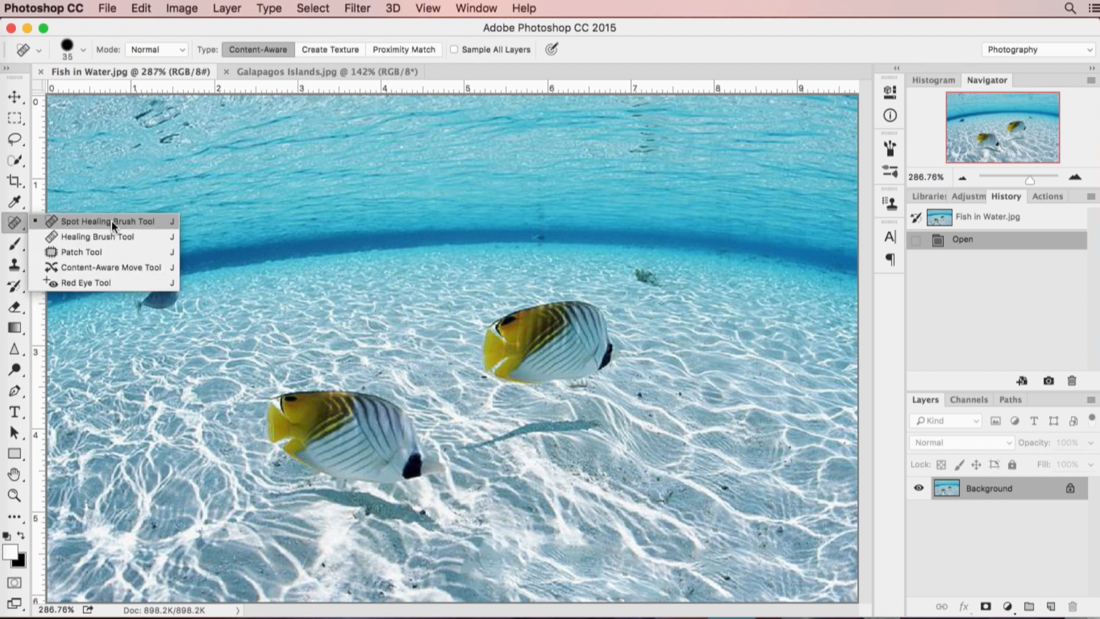
click(106, 220)
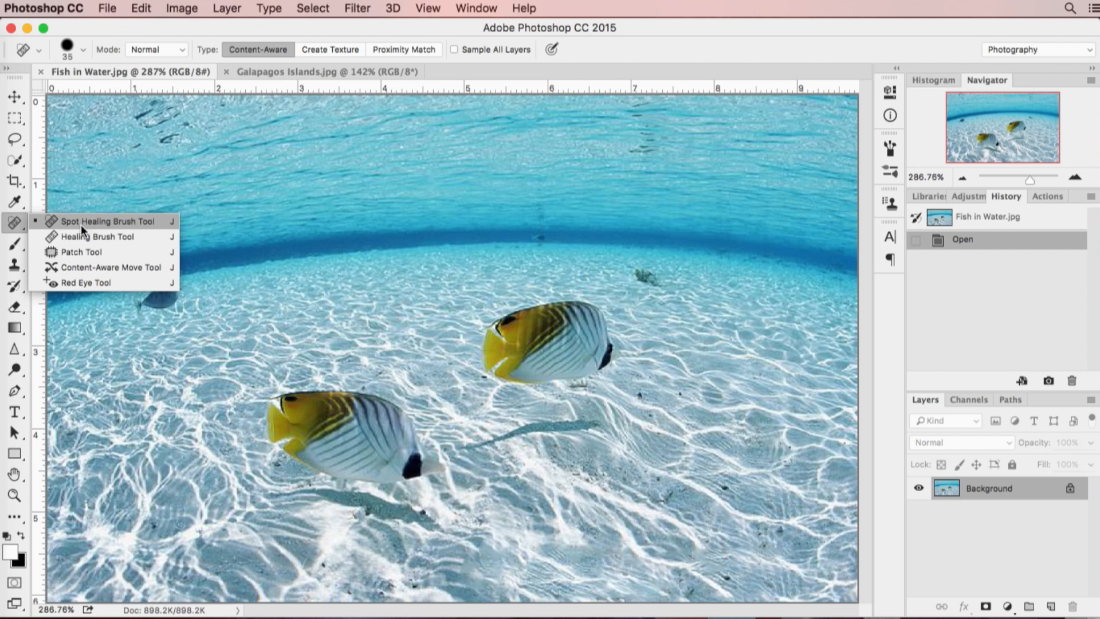
Step: Select the Spot Healing Brush with Content-Aware type and brush size 20
click(106, 221)
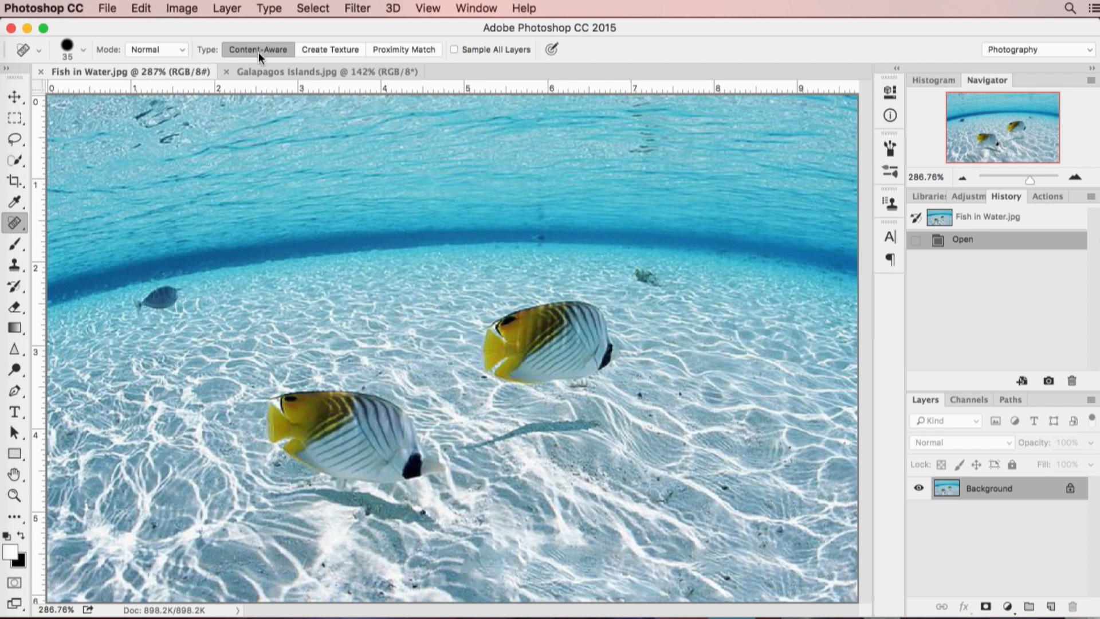
mouse_move(259, 57)
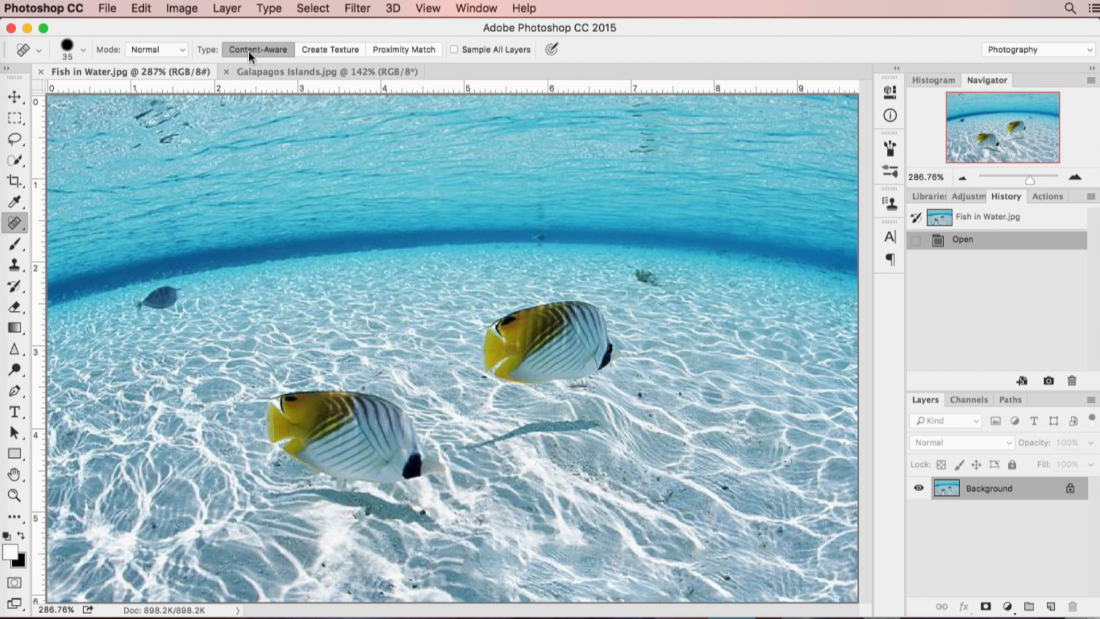
mouse_move(250, 55)
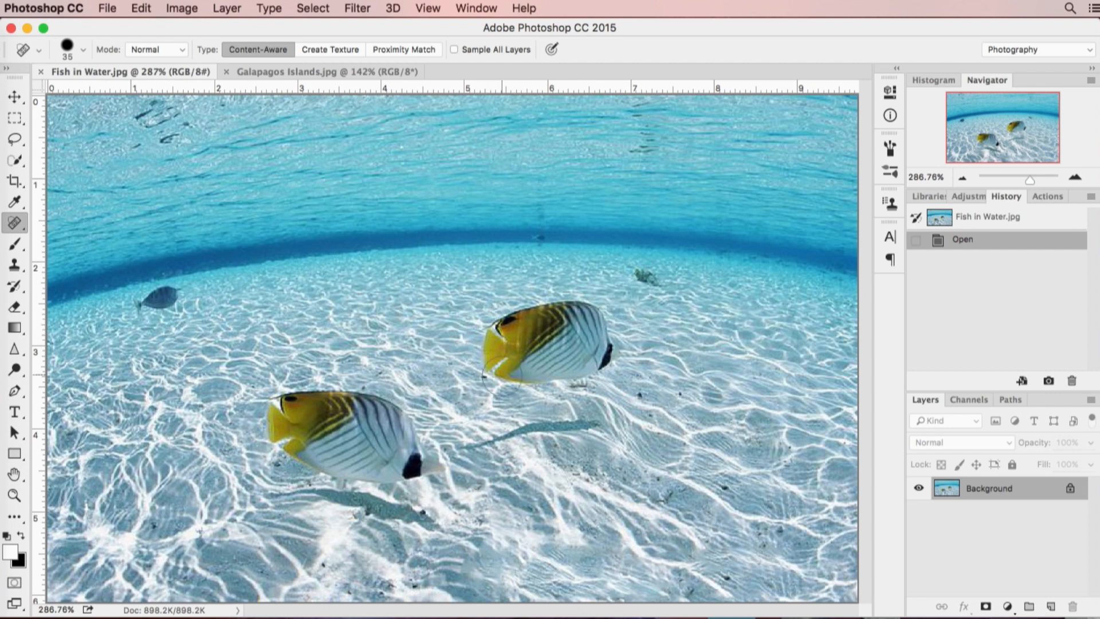
mouse_move(470, 302)
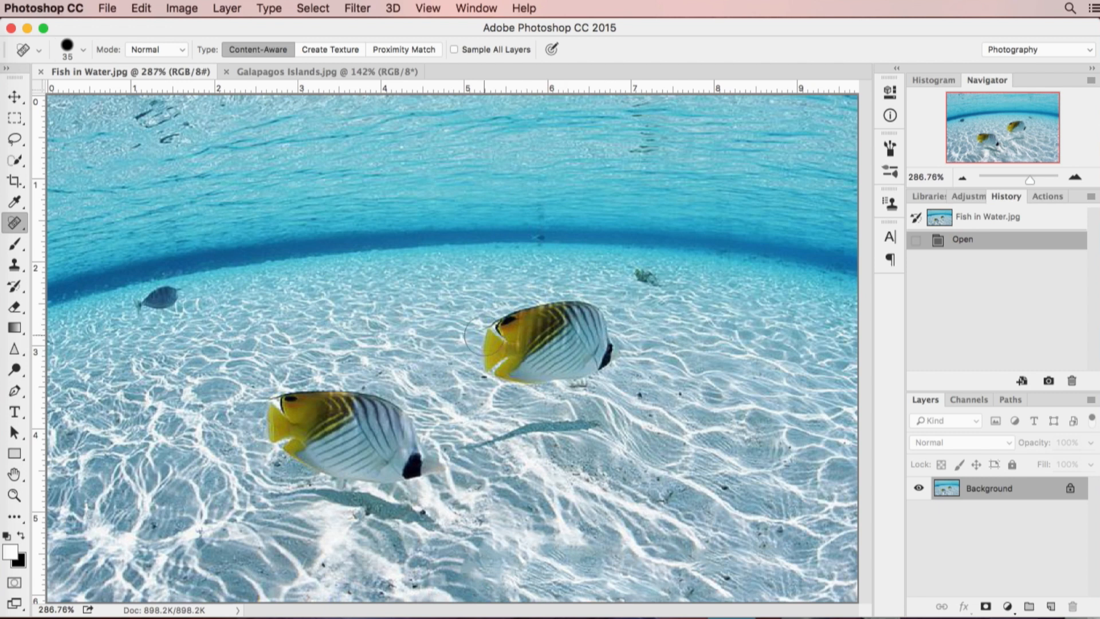
mouse_move(474, 298)
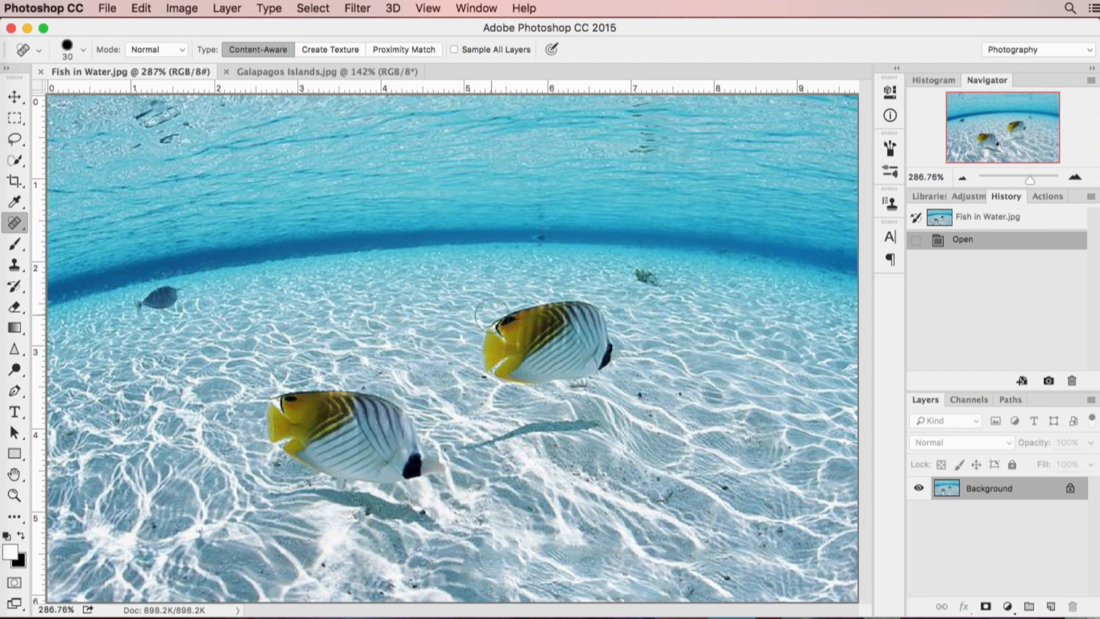
mouse_move(502, 287)
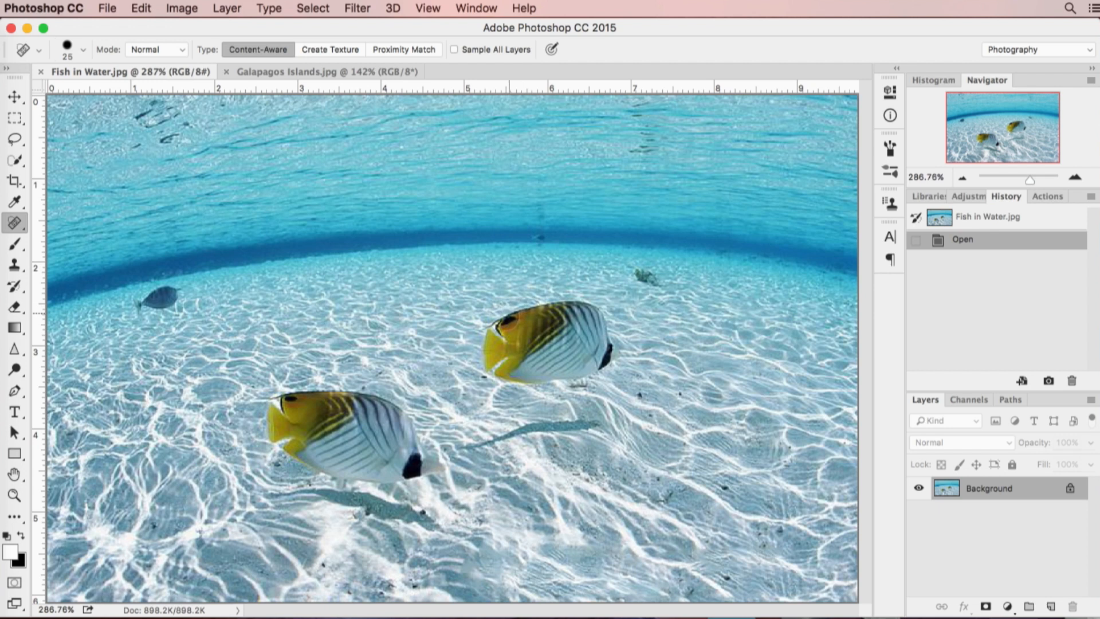
mouse_move(481, 307)
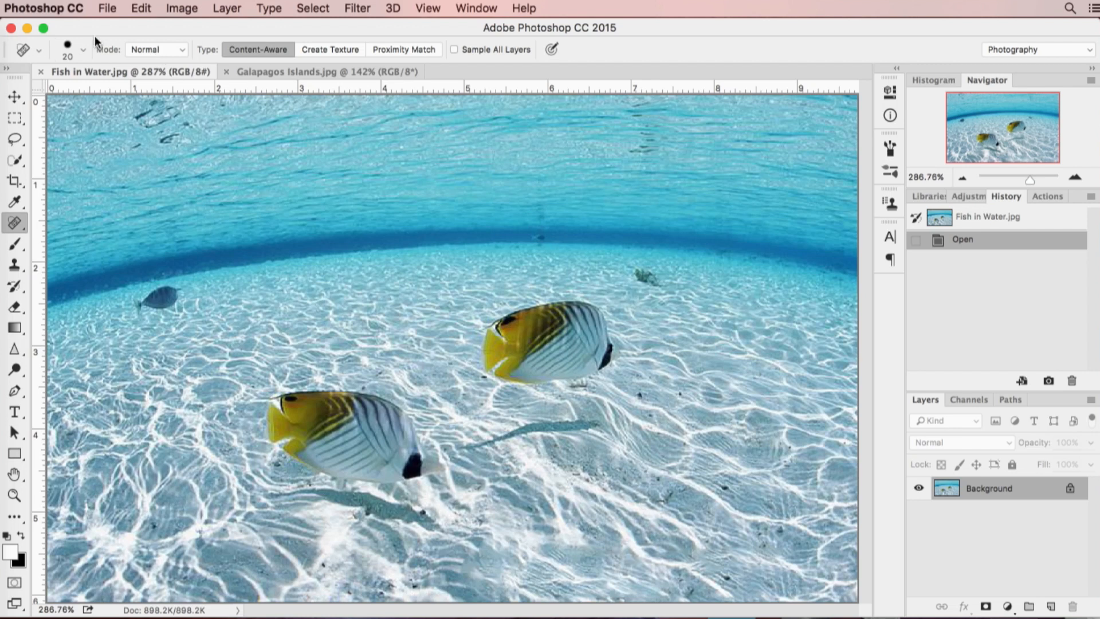
Step: Paint out the upper-right yellow butterflyfish and its shadow, leaving sand
click(81, 50)
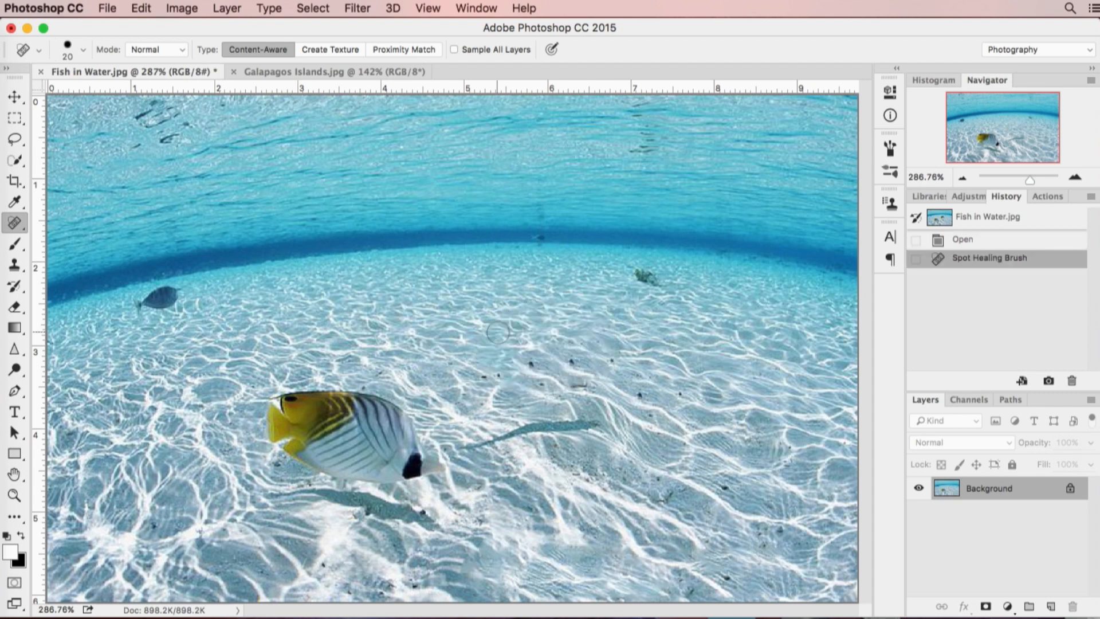
mouse_move(863, 403)
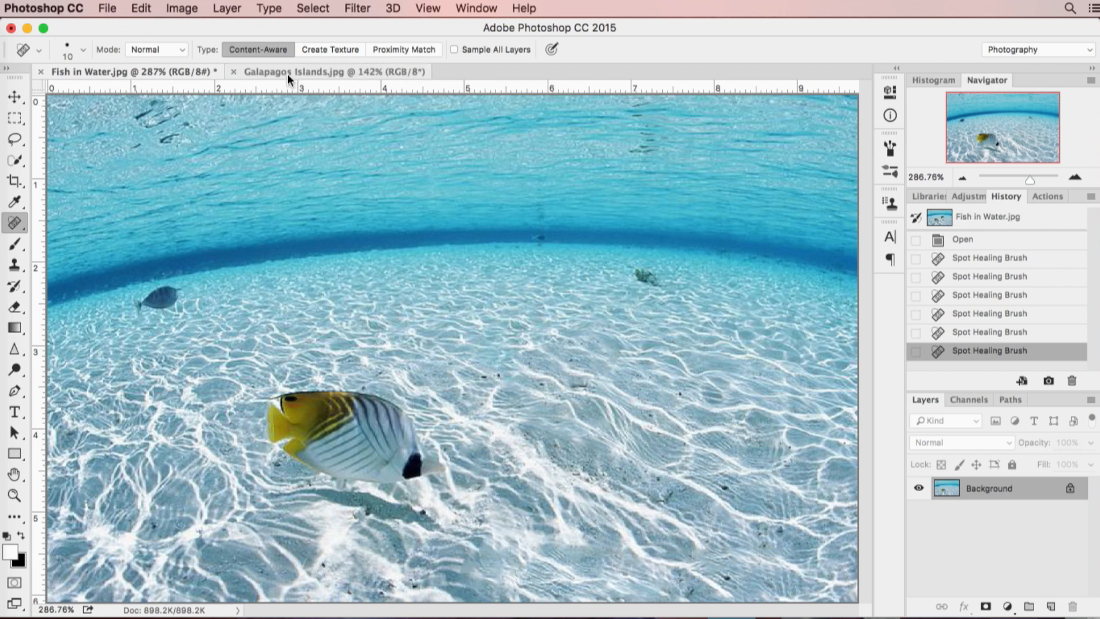
Step: Bring up the Galapagos Islands.jpg photo with the dust-spotted sky
click(317, 71)
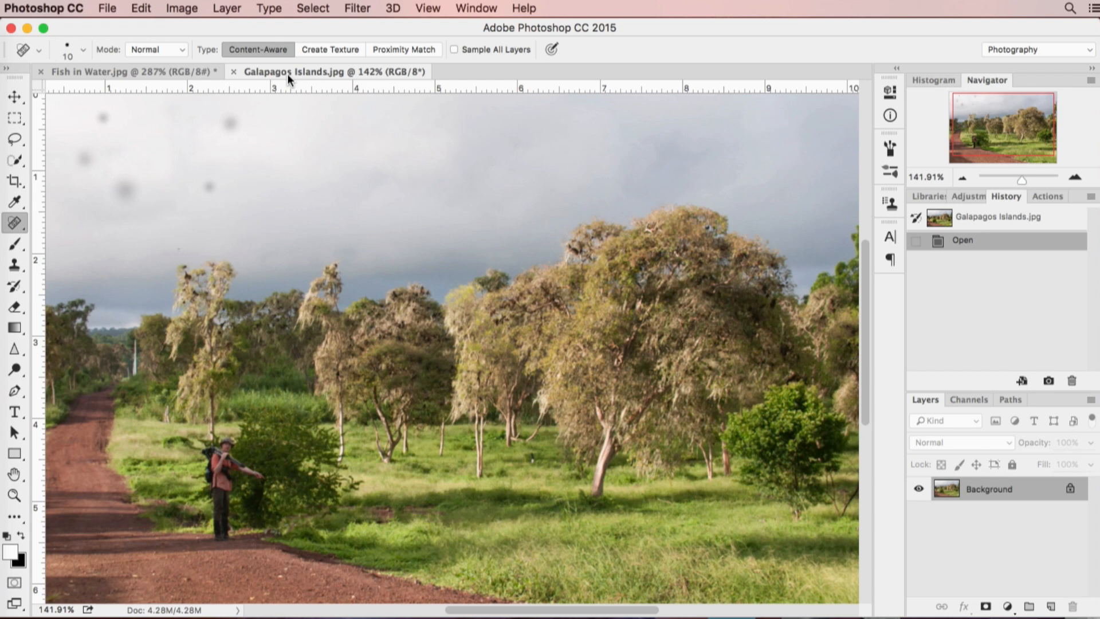
mouse_move(162, 219)
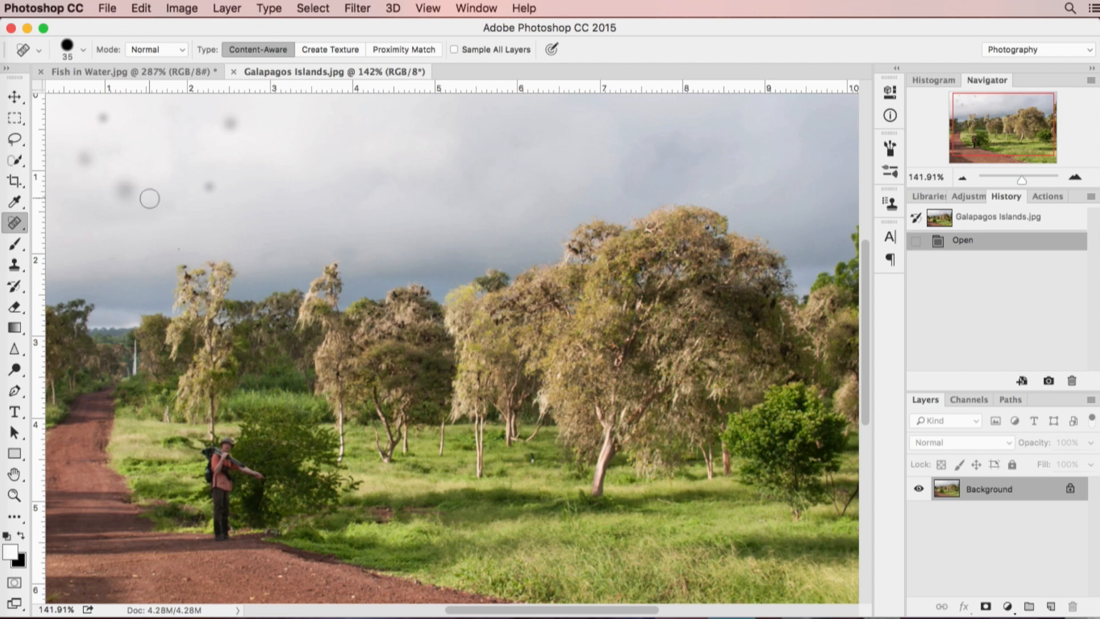
mouse_move(205, 187)
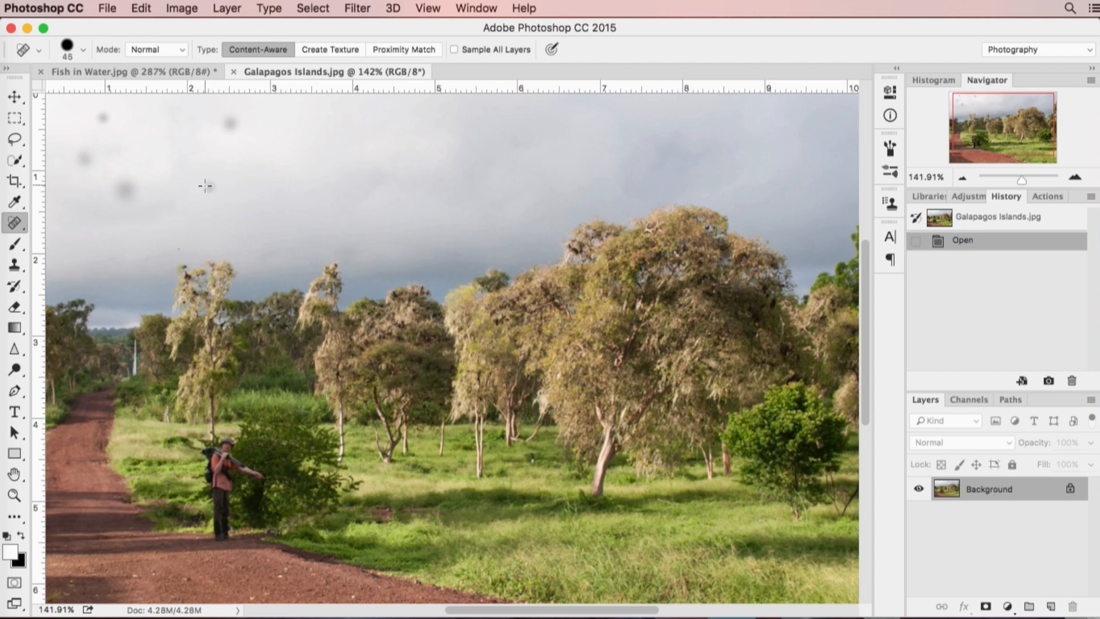
click(14, 391)
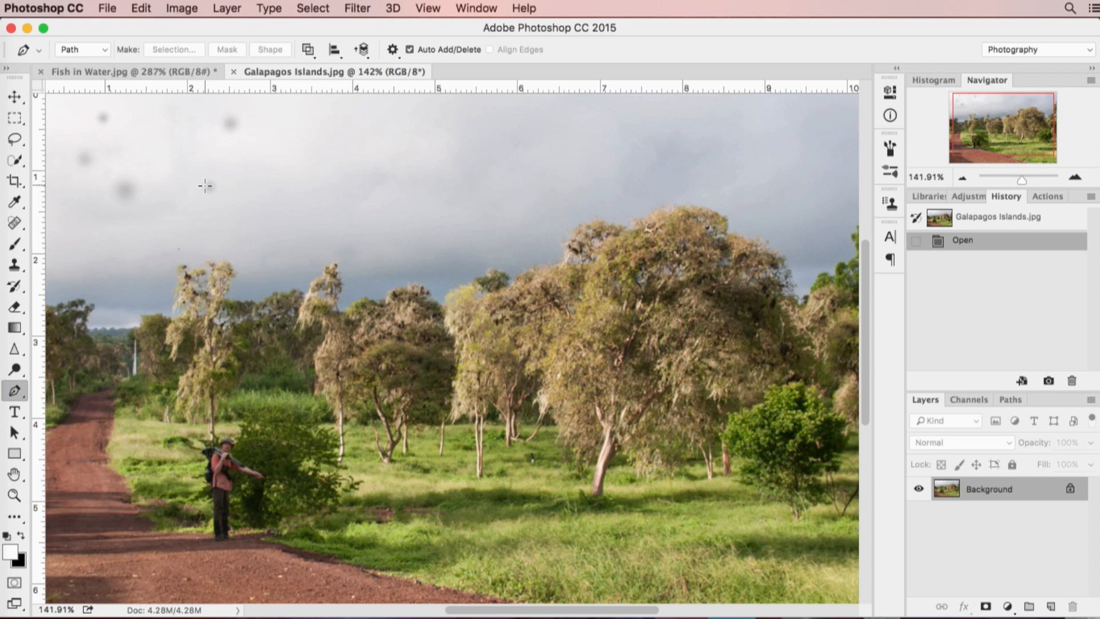
mouse_move(14, 223)
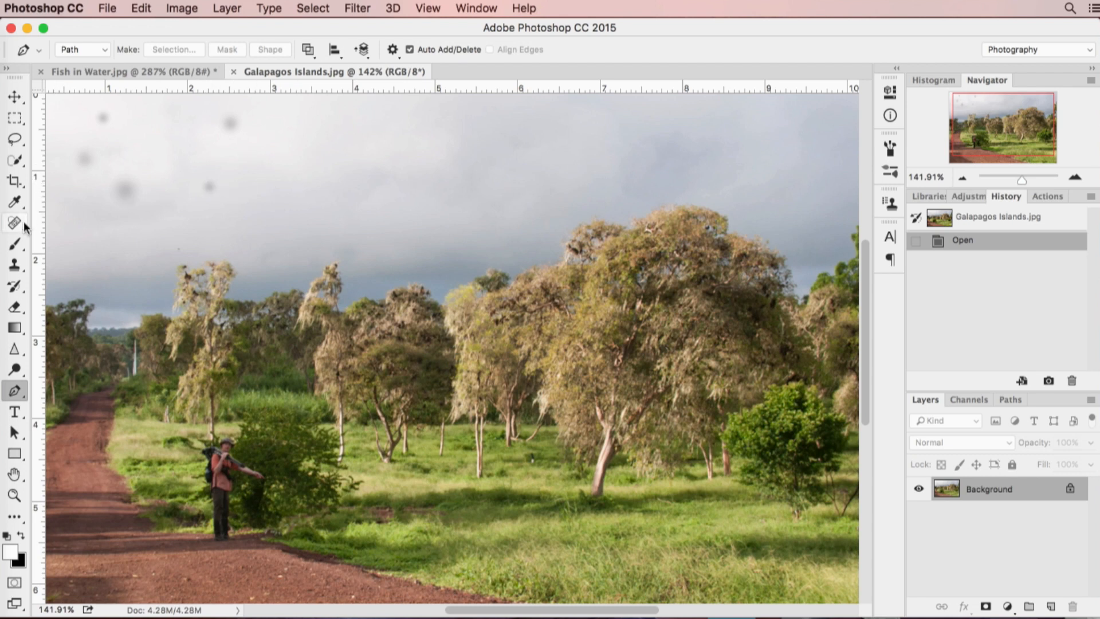
Step: Reselect the Spot Healing Brush and heal the dust spots in the sky
click(14, 223)
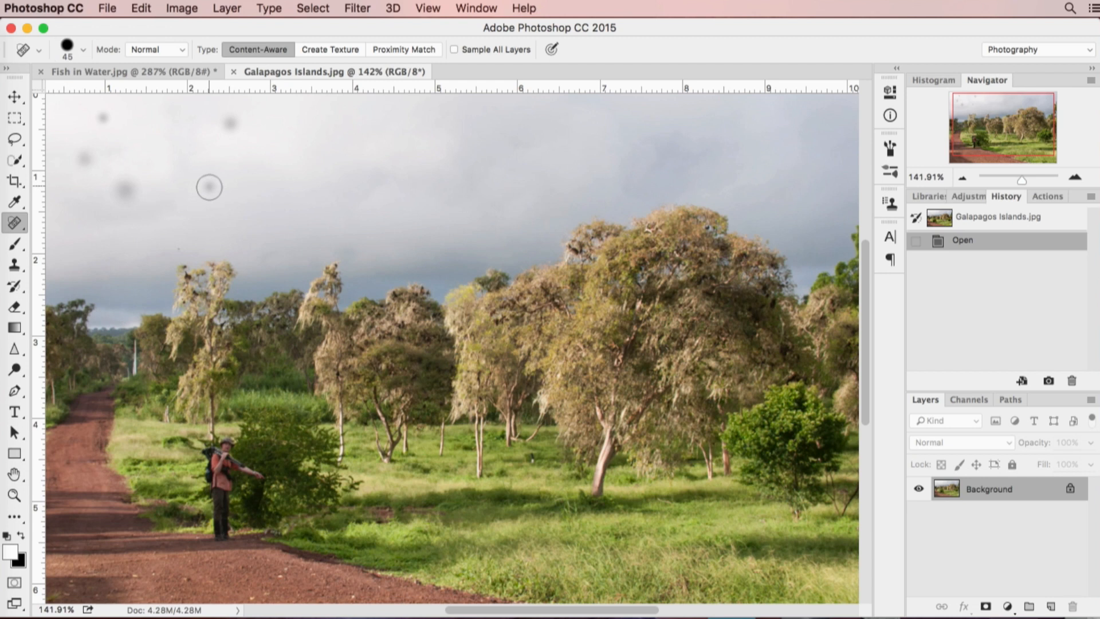
click(209, 187)
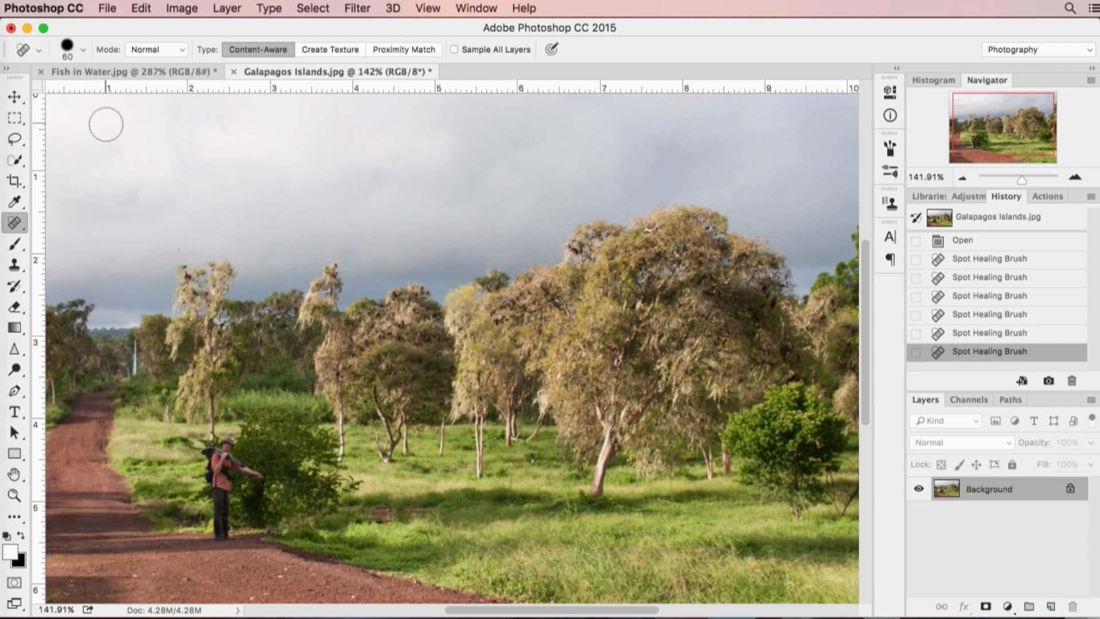
mouse_move(401, 187)
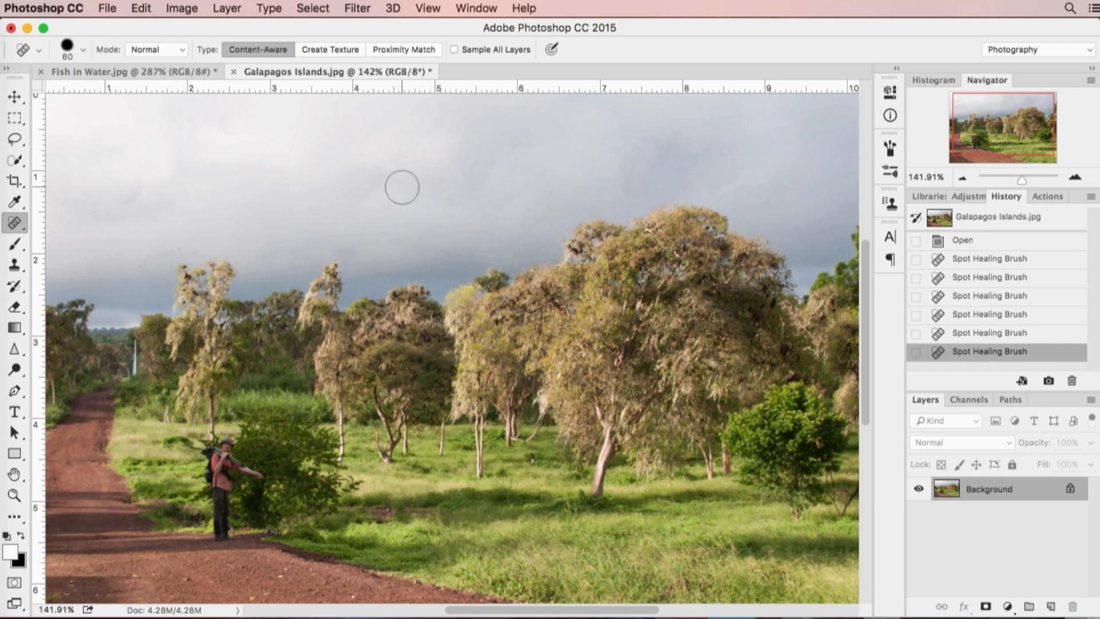